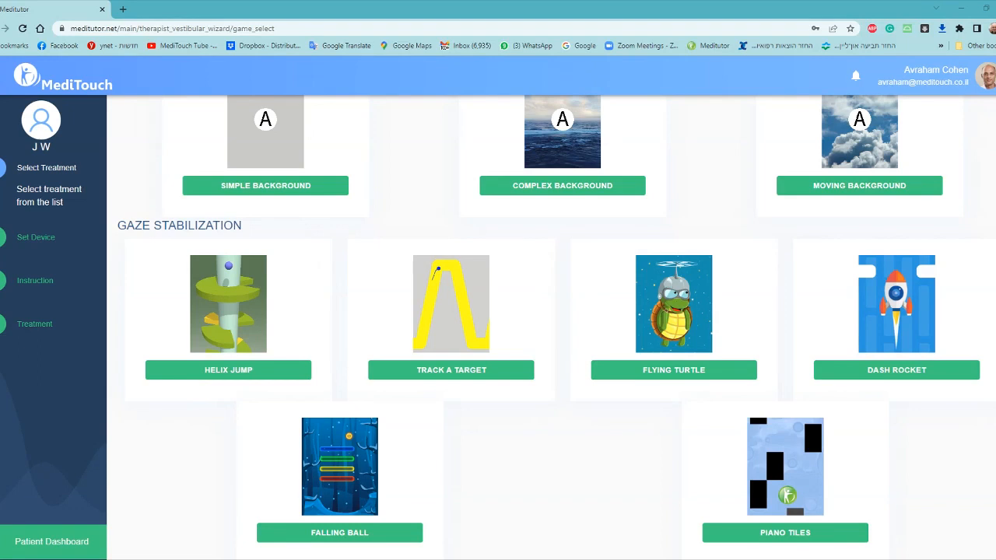
mouse_move(159, 457)
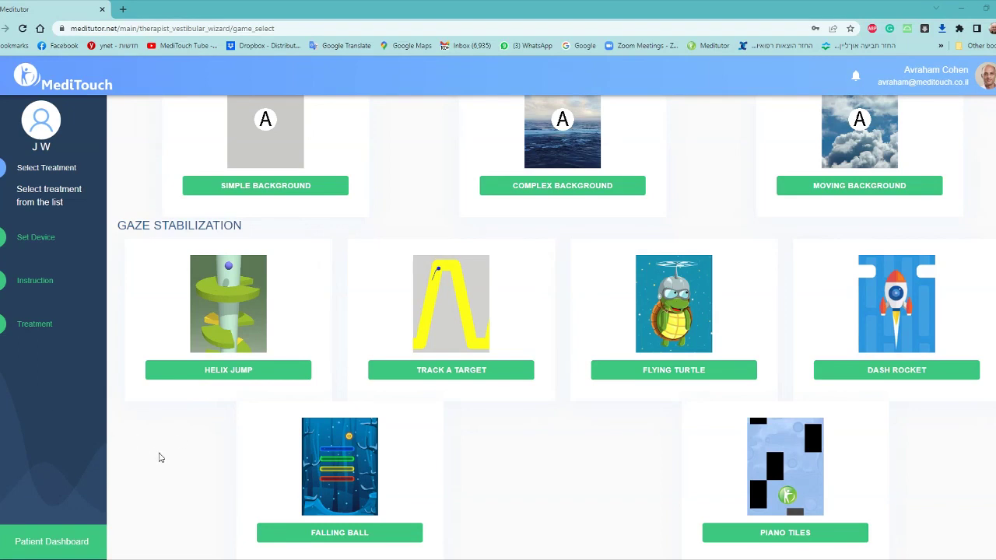
mouse_move(199, 414)
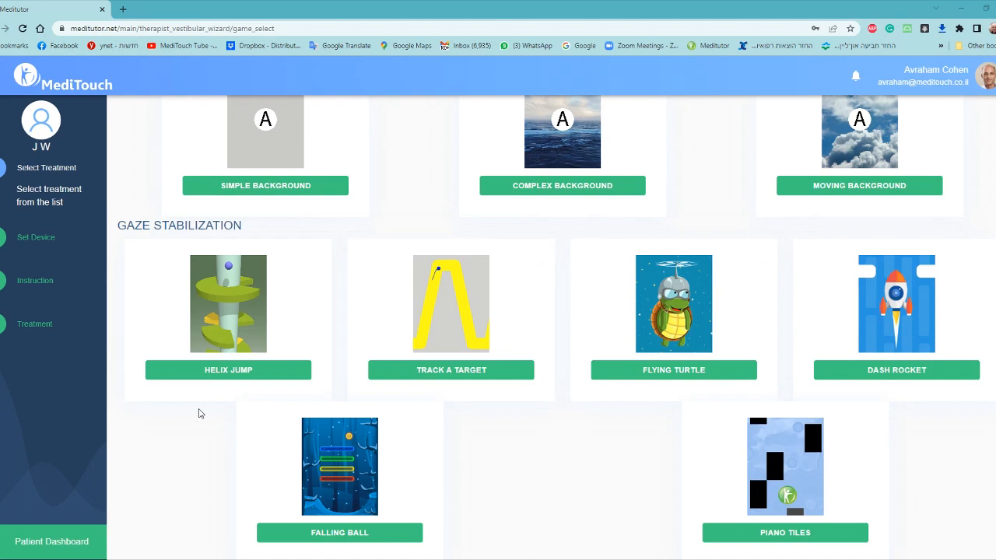
mouse_move(334, 510)
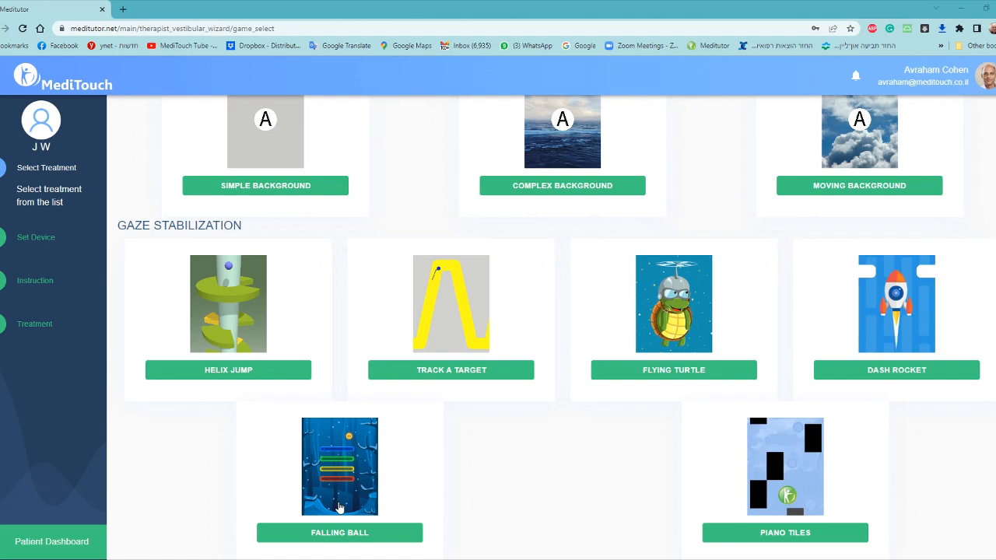
mouse_move(261, 454)
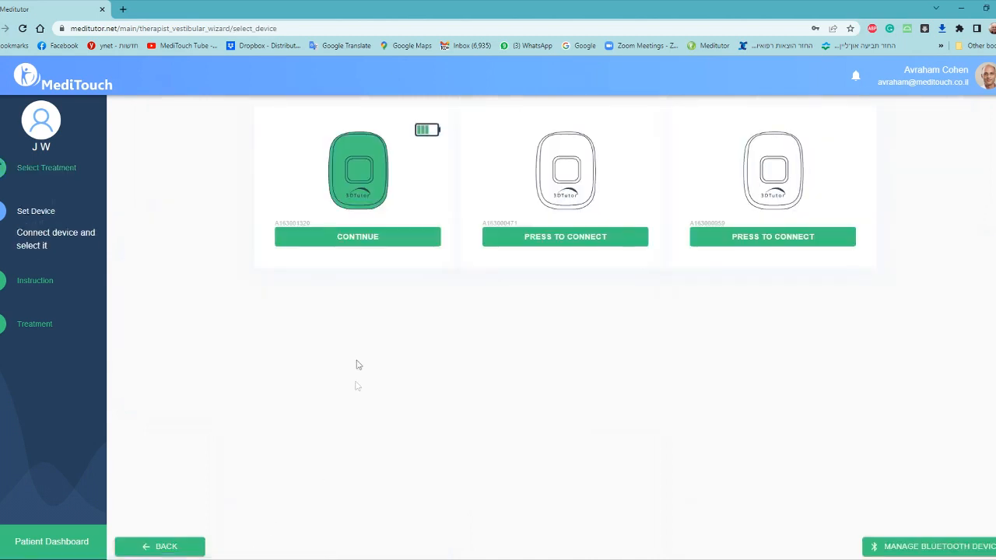
mouse_move(346, 221)
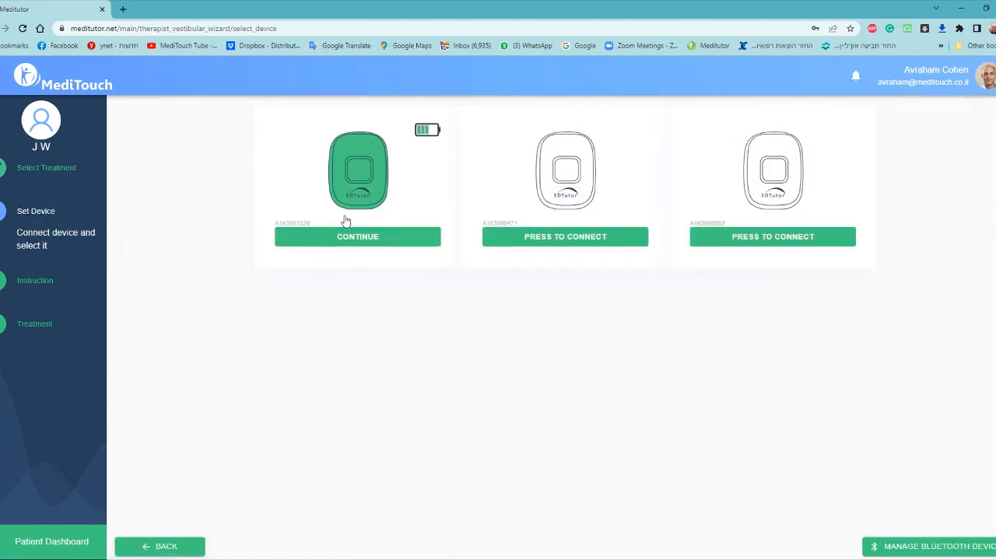
Continue with the already connected (green) sensor device for Falling Ball
left_click(358, 237)
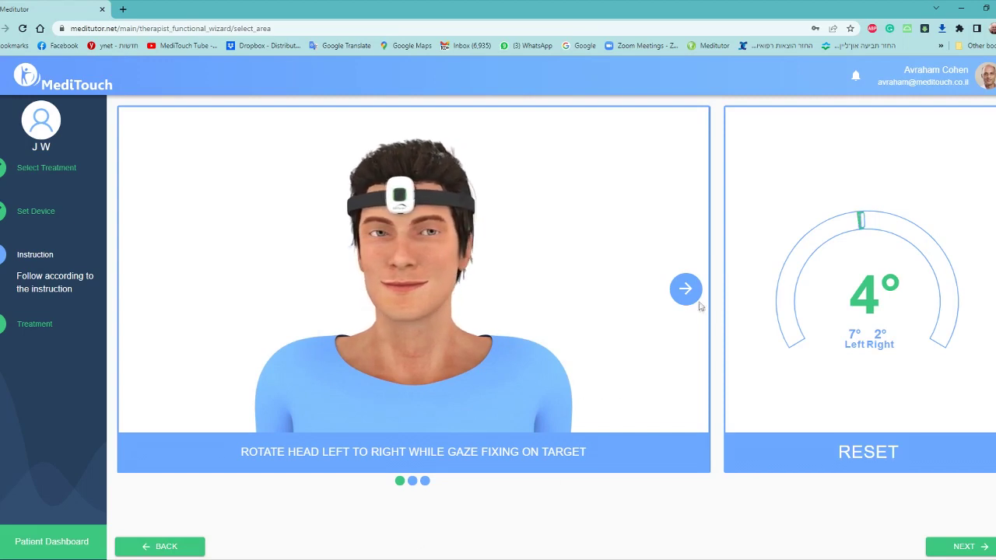
Reset the range-of-motion gauge so head rotation reads 85° total, 39° left, 46° right
left_click(685, 288)
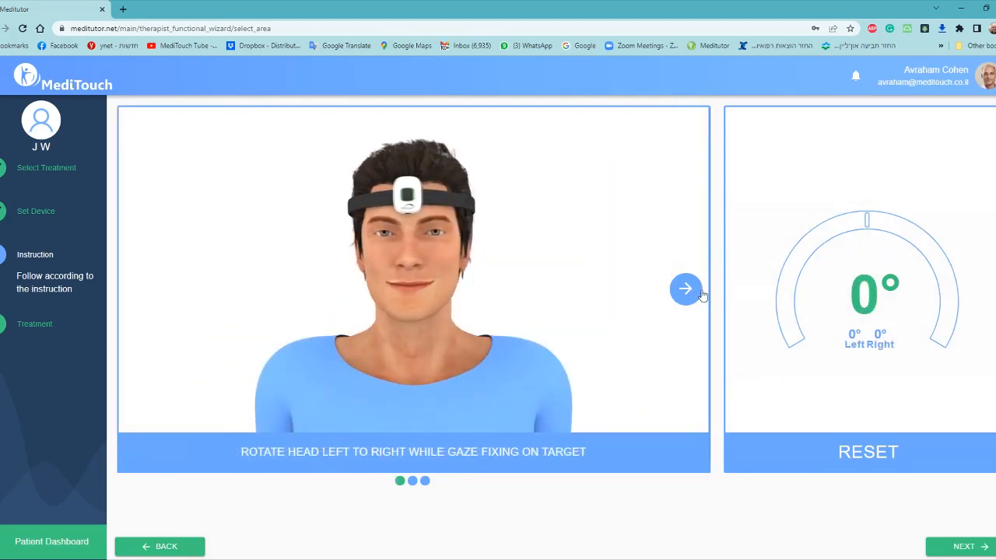
left_click(685, 288)
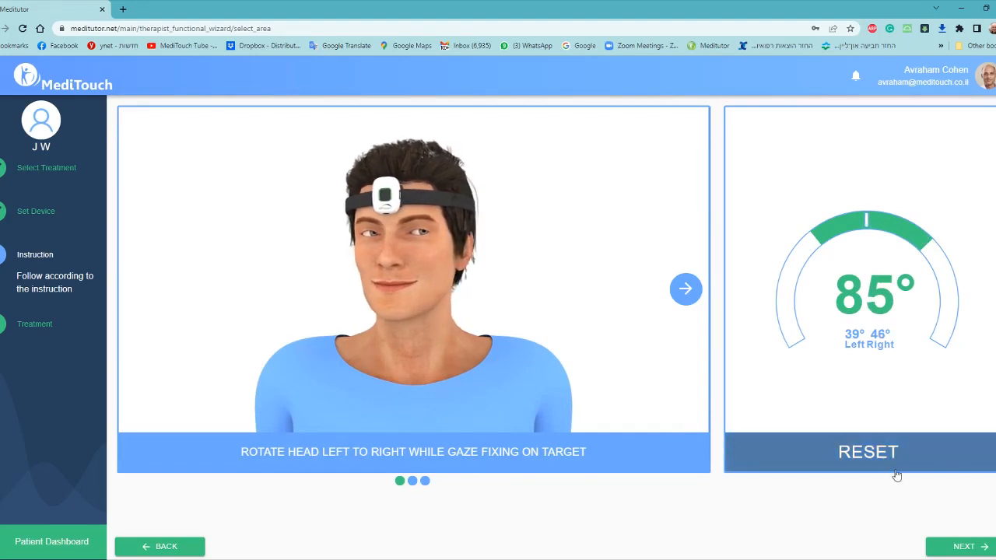
Launch and start Falling Ball at Level 1, then show the in-game options menu
left_click(963, 546)
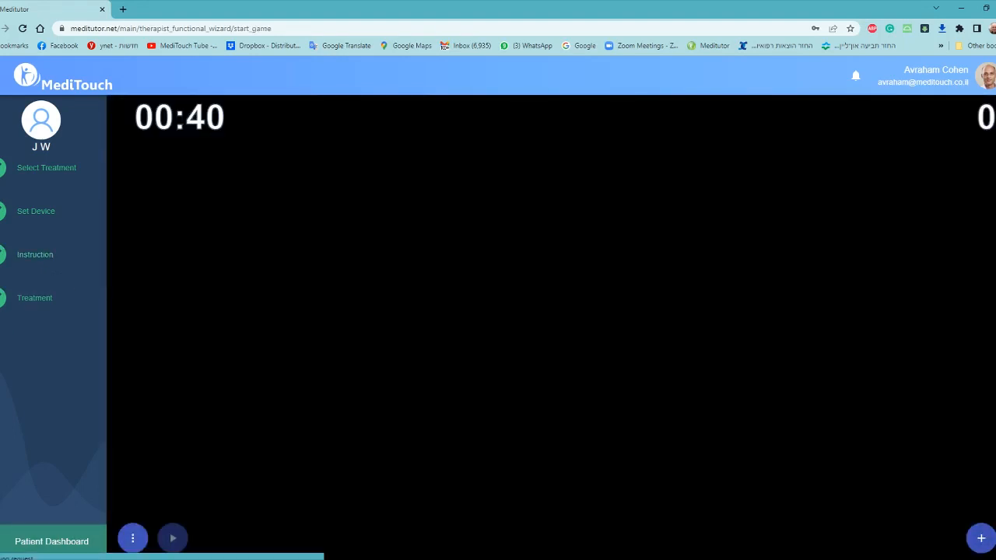
left_click(171, 538)
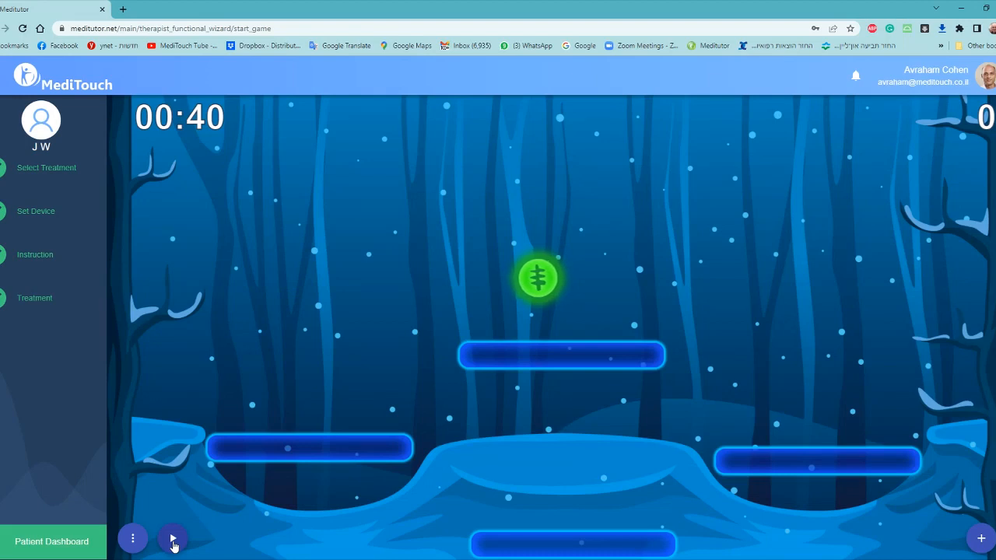
left_click(171, 538)
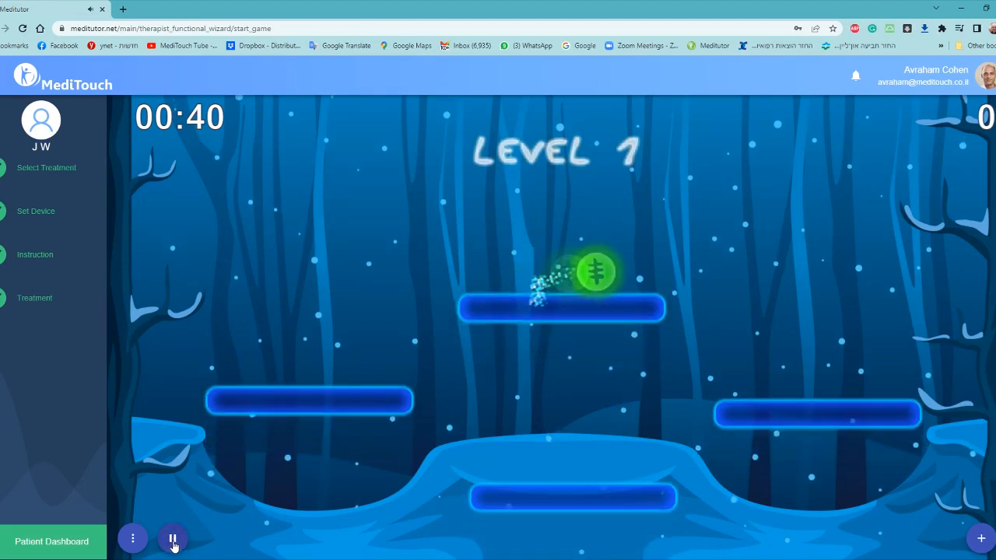
left_click(171, 538)
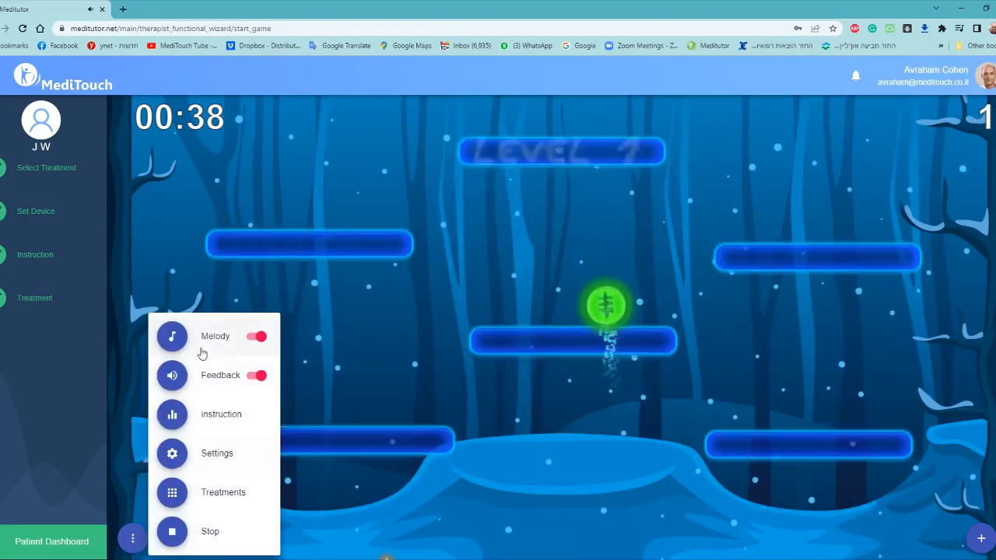